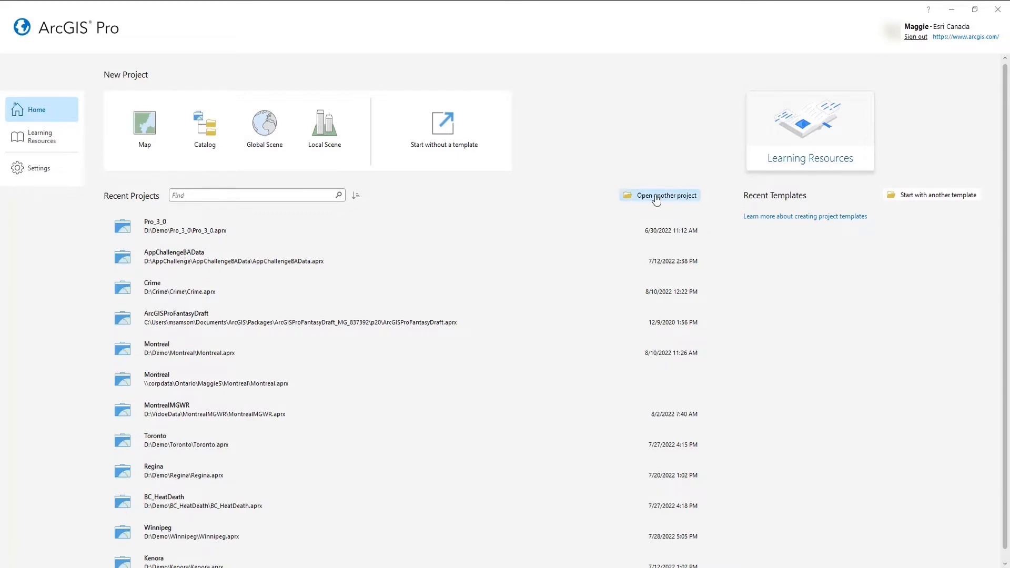
Step: Browse This PC to D:\Demo\Pro_3_0 and select the CanadianLandmarks project folder
{"action": "left_click", "coordinate": [666, 196]}
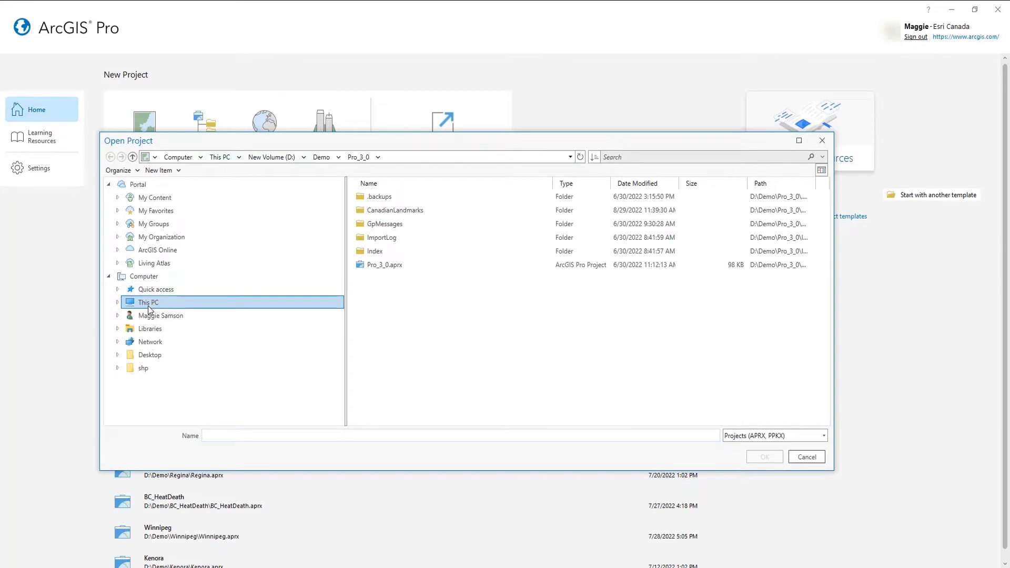
{"action": "left_click", "coordinate": [394, 209]}
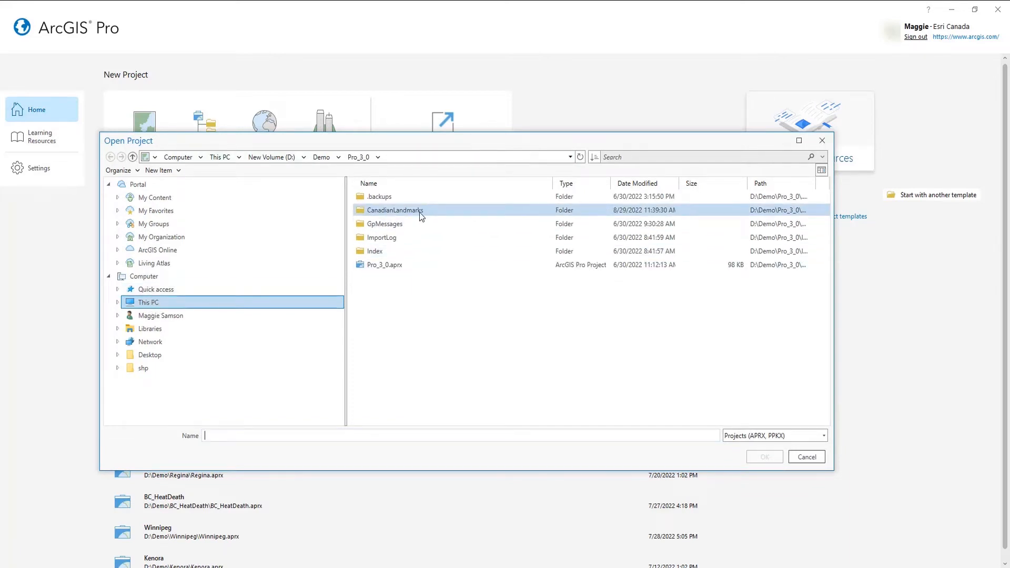
{"action": "left_click", "coordinate": [806, 457]}
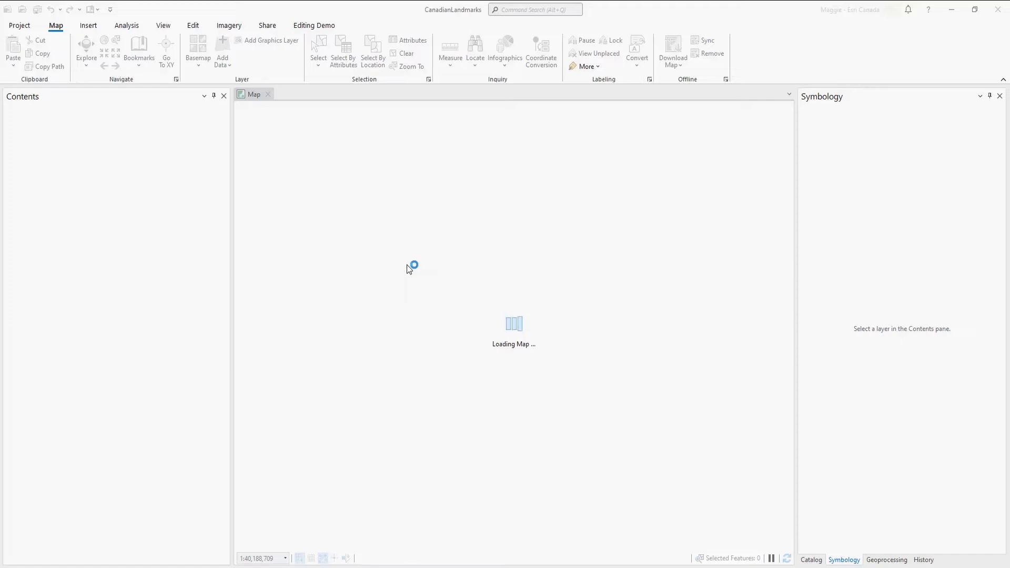
{"action": "mouse_move", "coordinate": [409, 263]}
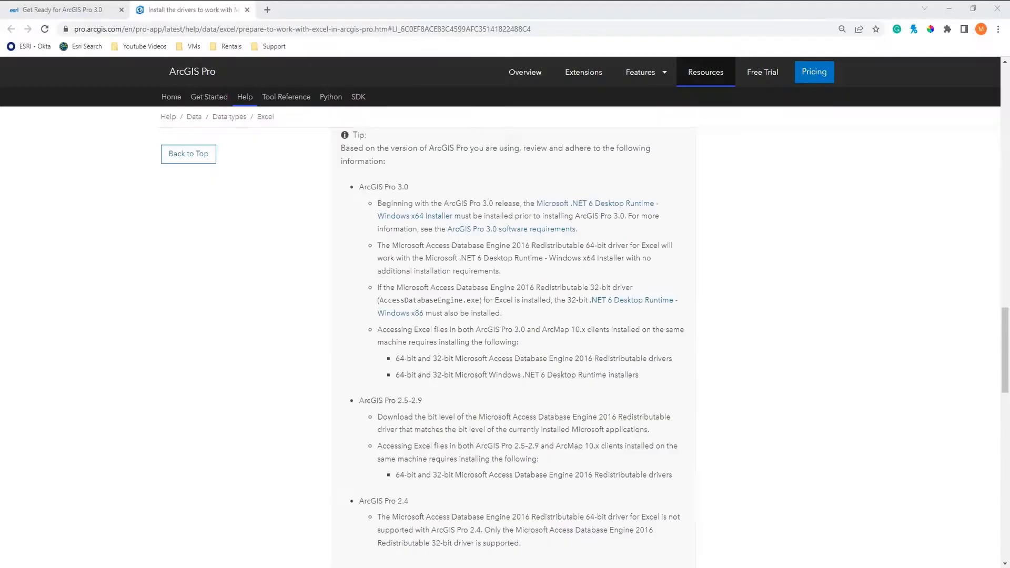
{"action": "mouse_move", "coordinate": [329, 295]}
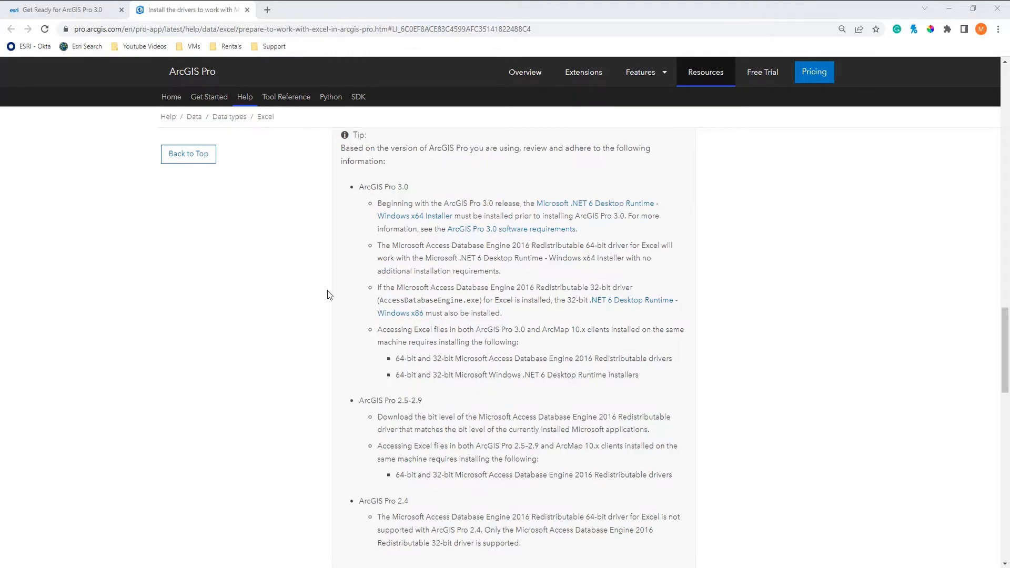
{"action": "mouse_move", "coordinate": [638, 307]}
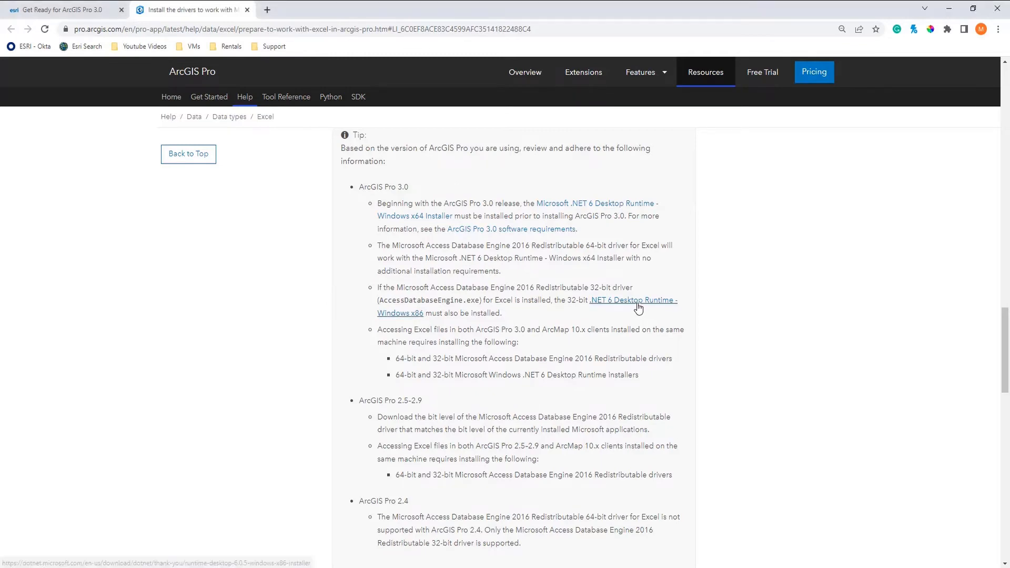
Step: Download and install the 32-bit .NET 6 Desktop Runtime, dismissing the success notice
{"action": "left_click", "coordinate": [632, 300]}
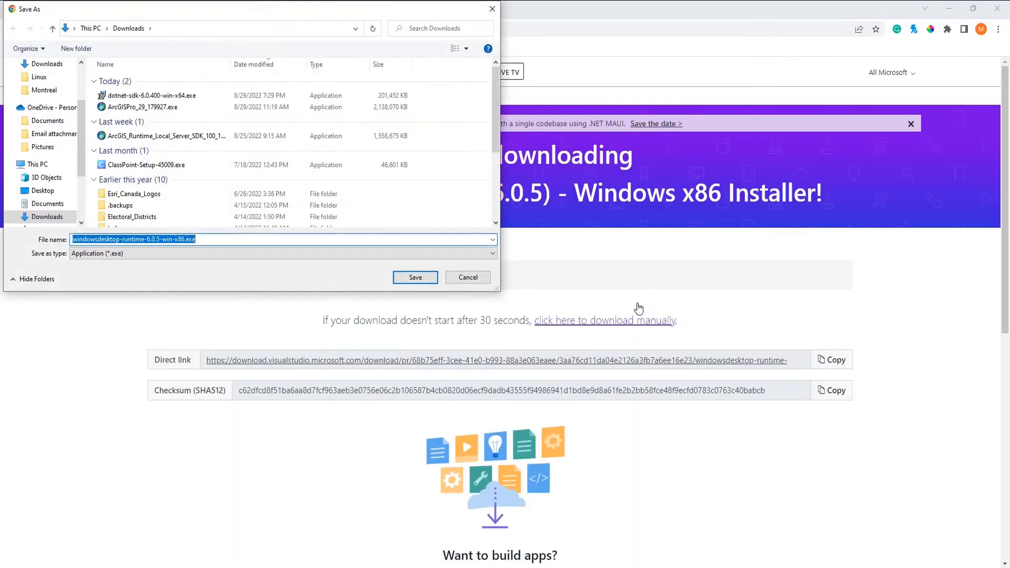
{"action": "left_click", "coordinate": [414, 278]}
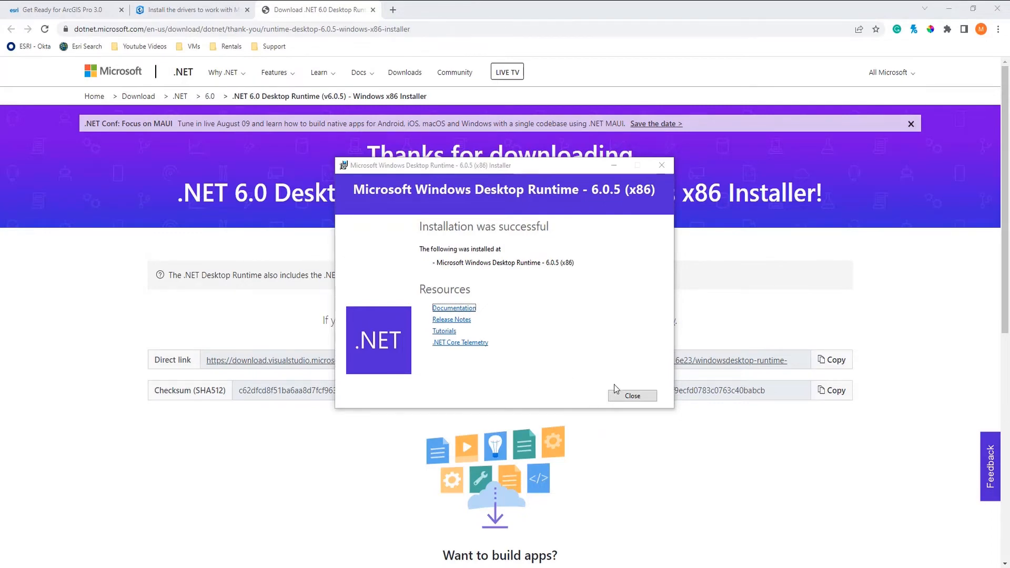
{"action": "left_click", "coordinate": [633, 396]}
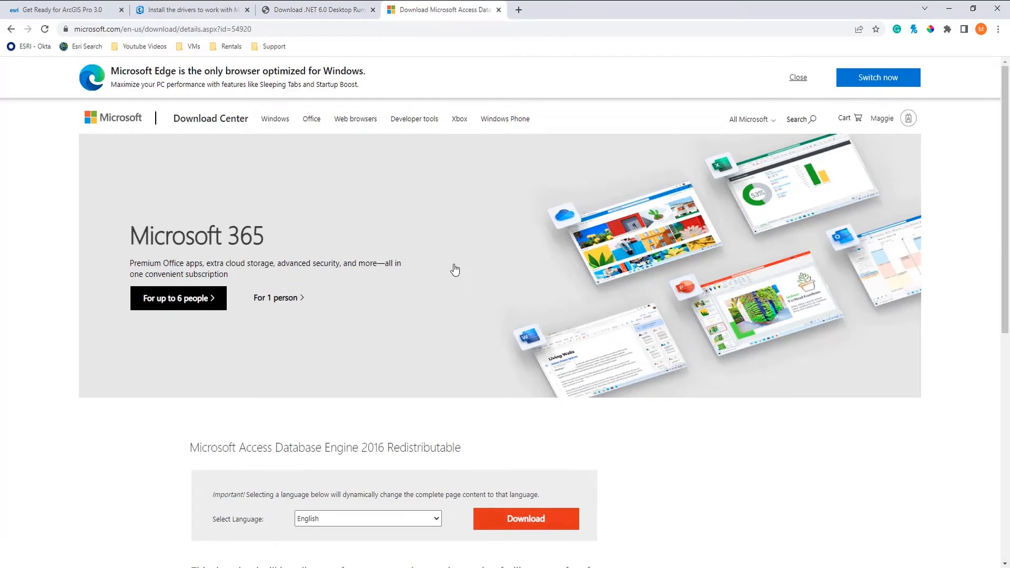
{"action": "mouse_move", "coordinate": [458, 267]}
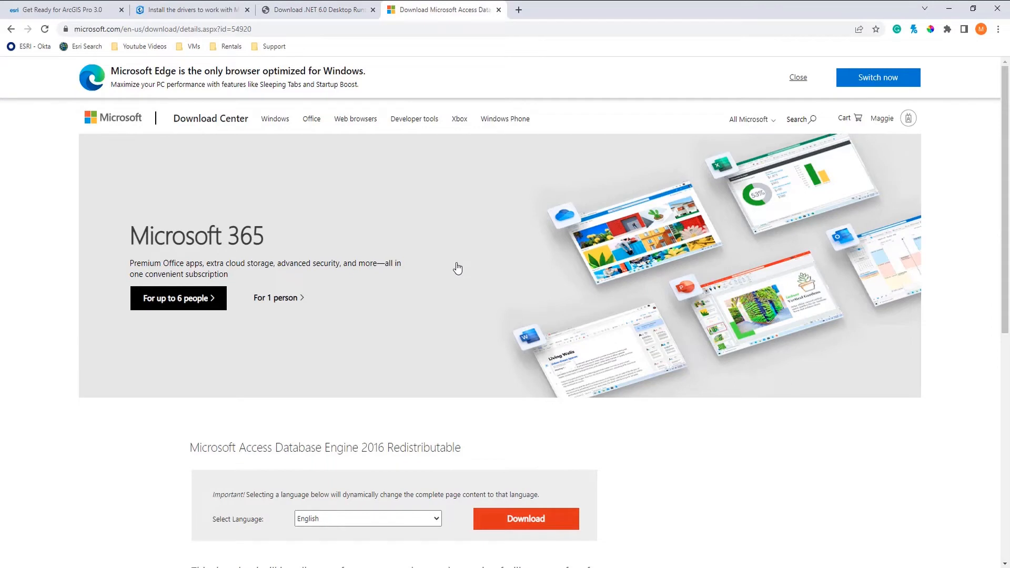
Step: Download both Access Database Engine 2016 installers, accessdatabaseengine.exe and accessdatabaseengine_X64.exe, to Downloads
{"action": "scroll", "scroll_direction": "down", "scroll_amount": 3}
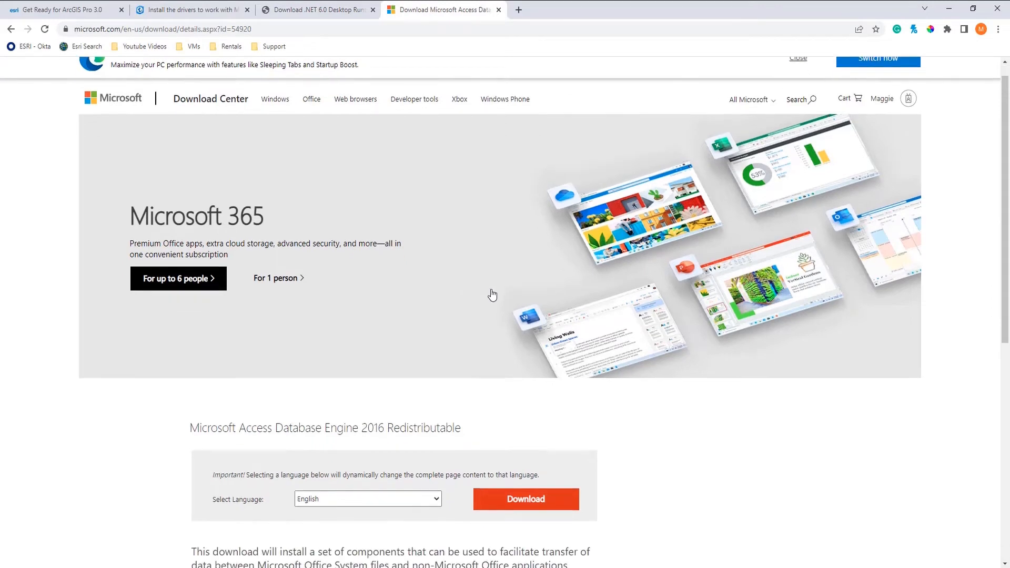
{"action": "left_click", "coordinate": [526, 498]}
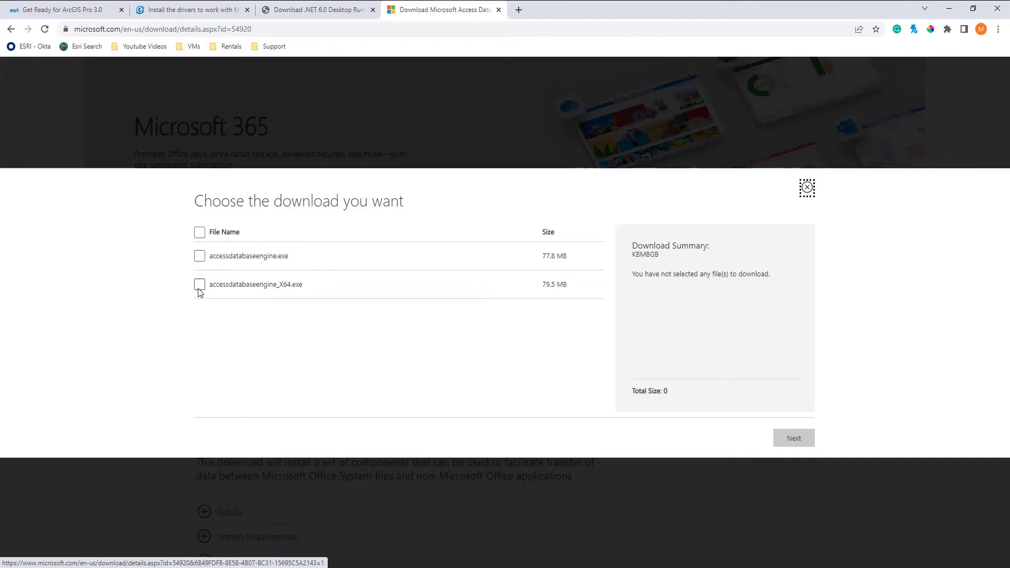
{"action": "left_click", "coordinate": [200, 285]}
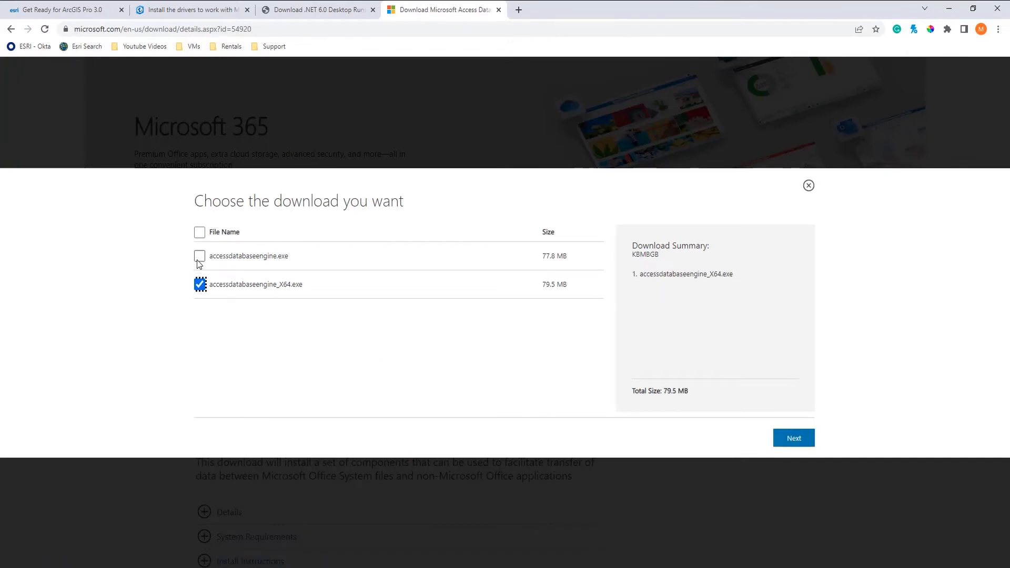
{"action": "left_click", "coordinate": [200, 256]}
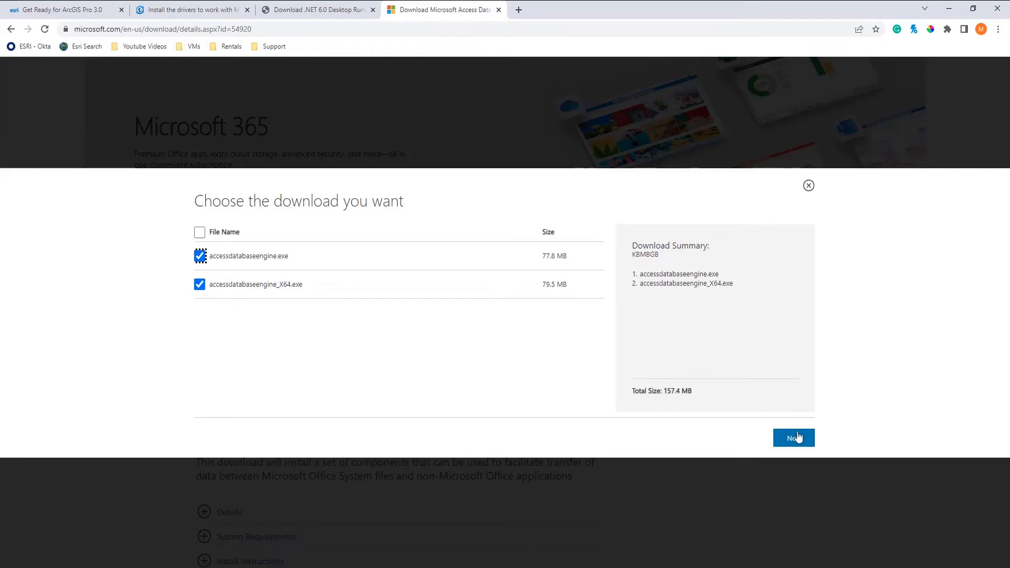
{"action": "left_click", "coordinate": [794, 437]}
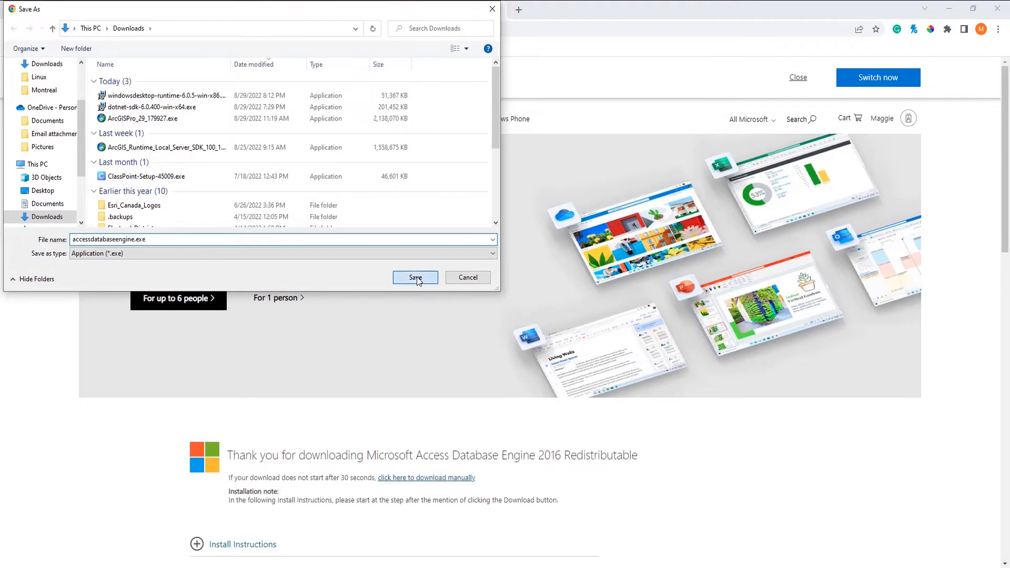
{"action": "left_click", "coordinate": [414, 278]}
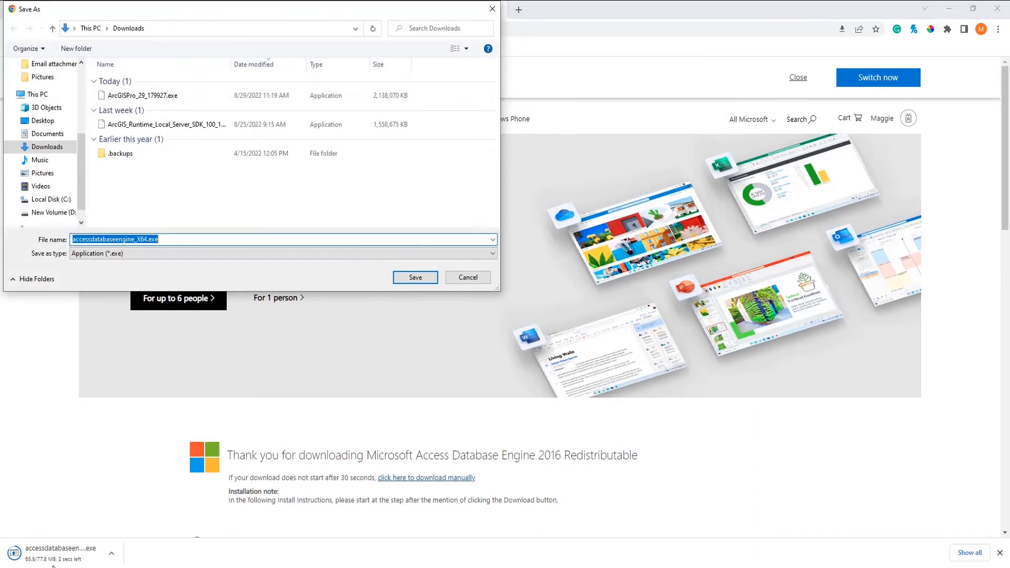
{"action": "left_click", "coordinate": [414, 278]}
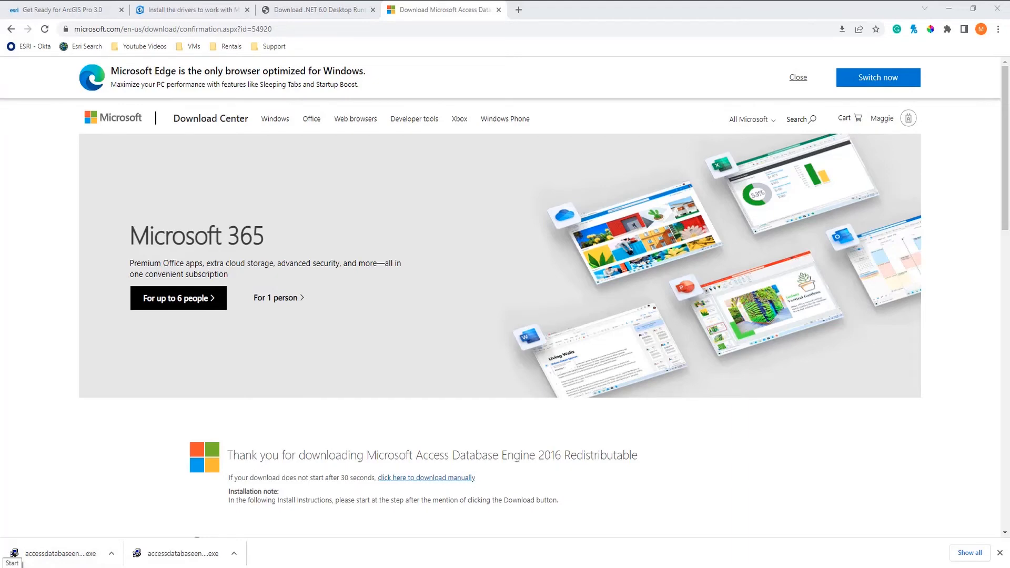
Step: In cmd, cd to C:\Users\msamson\Downloads and run AccessDatabaseEngine_X64.exe /quiet
{"action": "type", "text": "cm"}
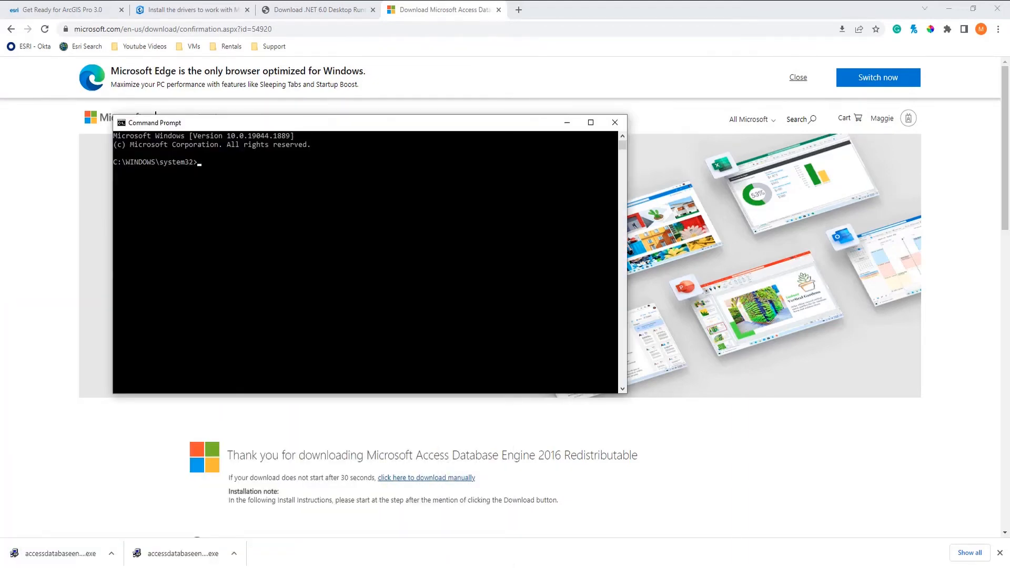
{"action": "type", "text": "cd"}
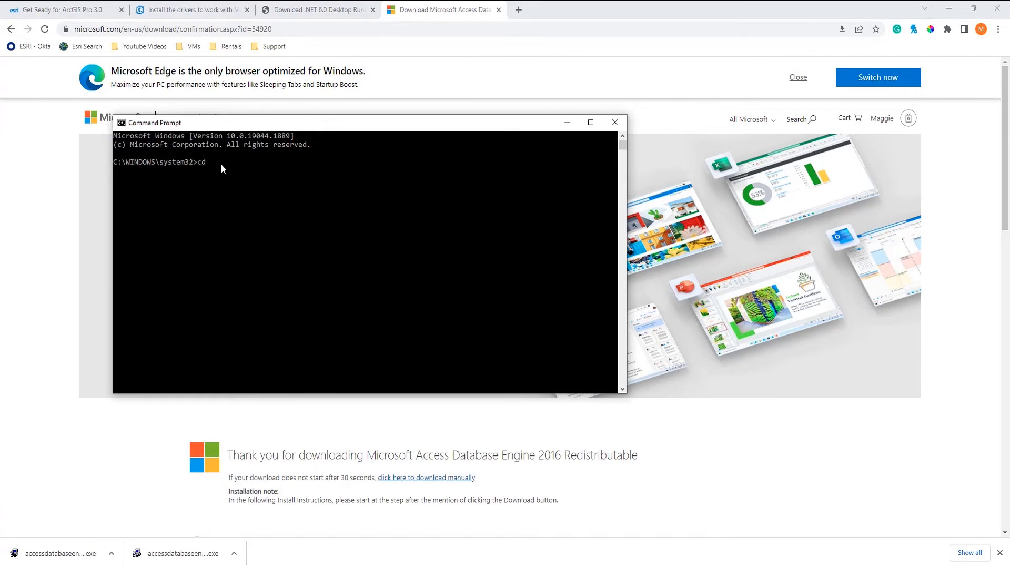
{"action": "type", "text": "C:\\Users\\msamson\\Downloads"}
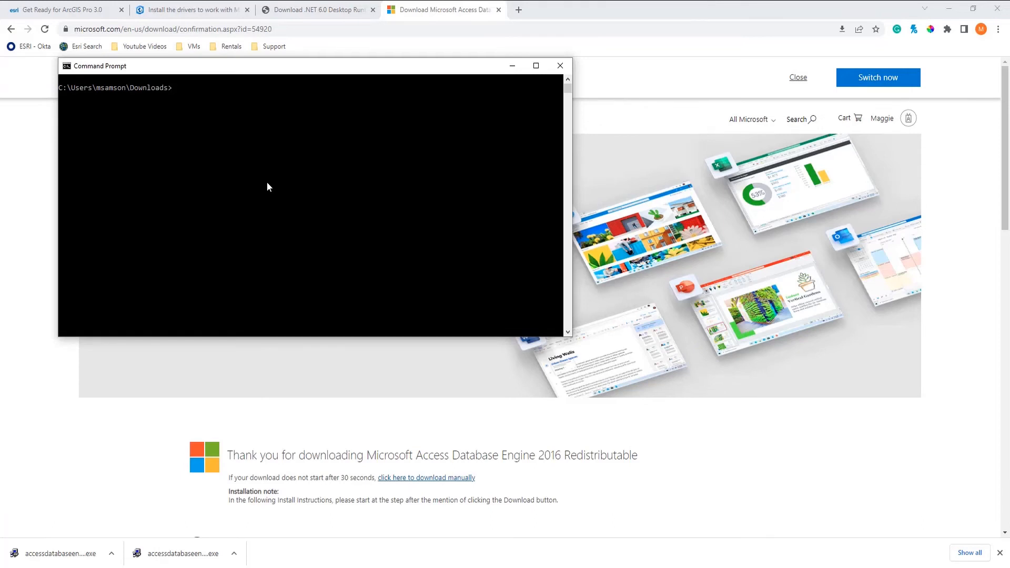
{"action": "type", "text": "AccessDatabaseEngine_X"}
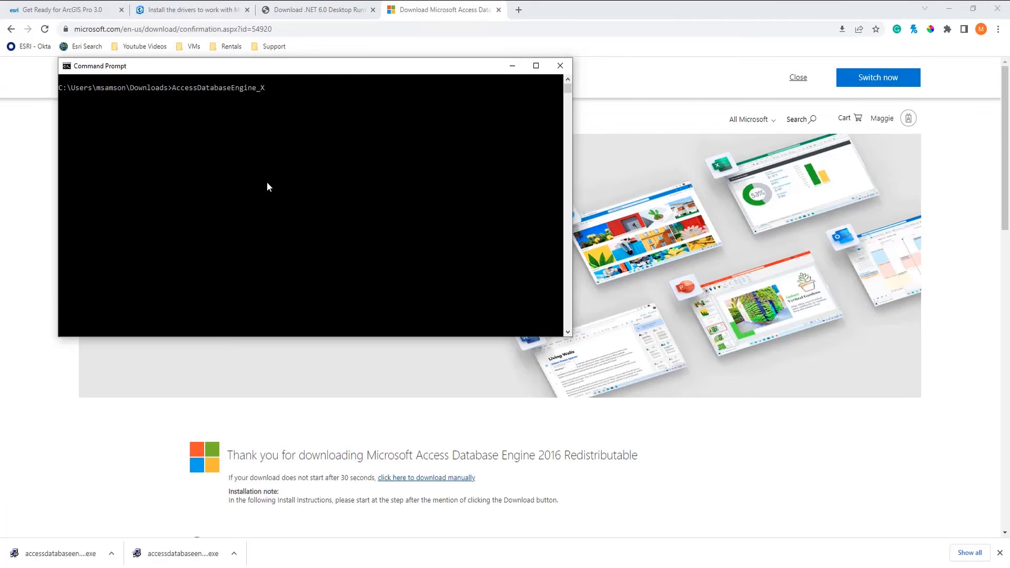
{"action": "type", "text": "64.exe /quiet"}
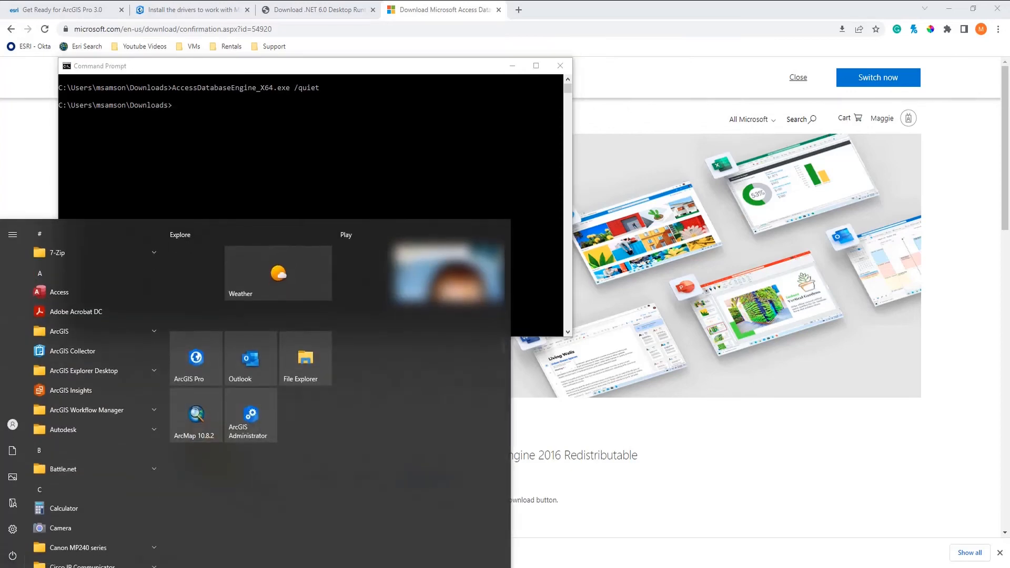
Step: Relaunch ArcGIS Pro and view the CanadianLandmarks standalone table's Source properties
{"action": "left_click", "coordinate": [196, 357]}
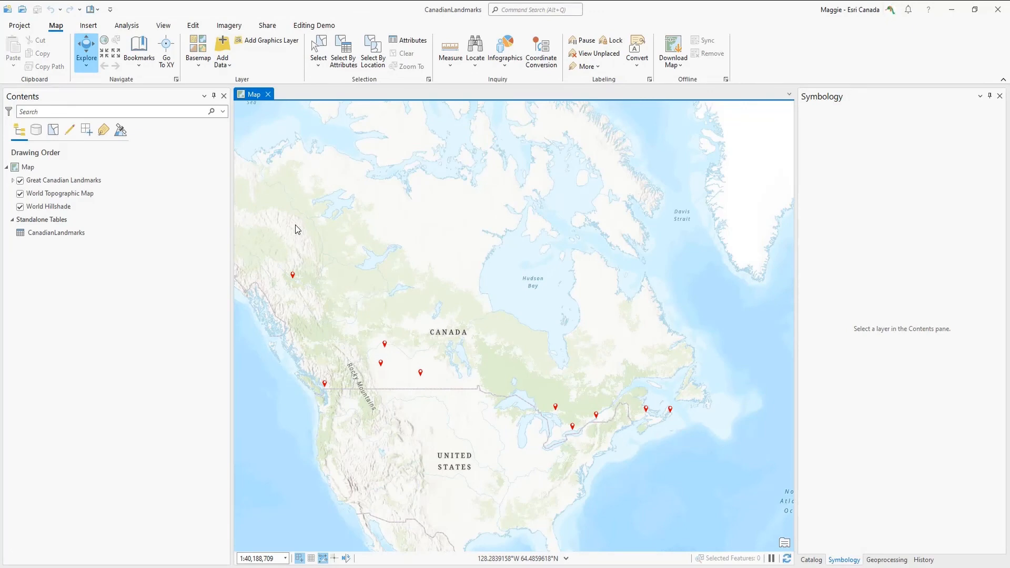
{"action": "left_click", "coordinate": [55, 233]}
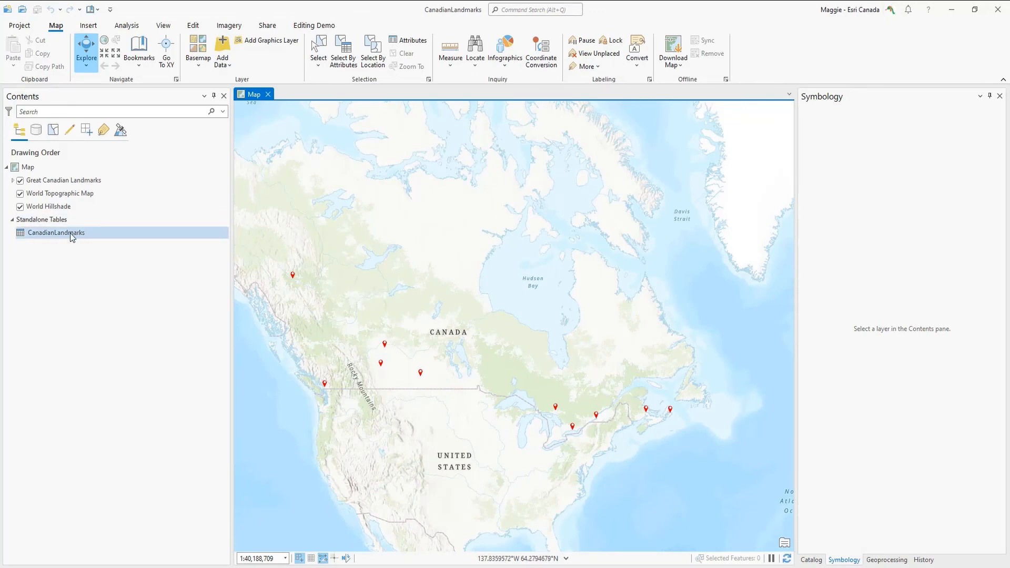
{"action": "double_click", "coordinate": [55, 232]}
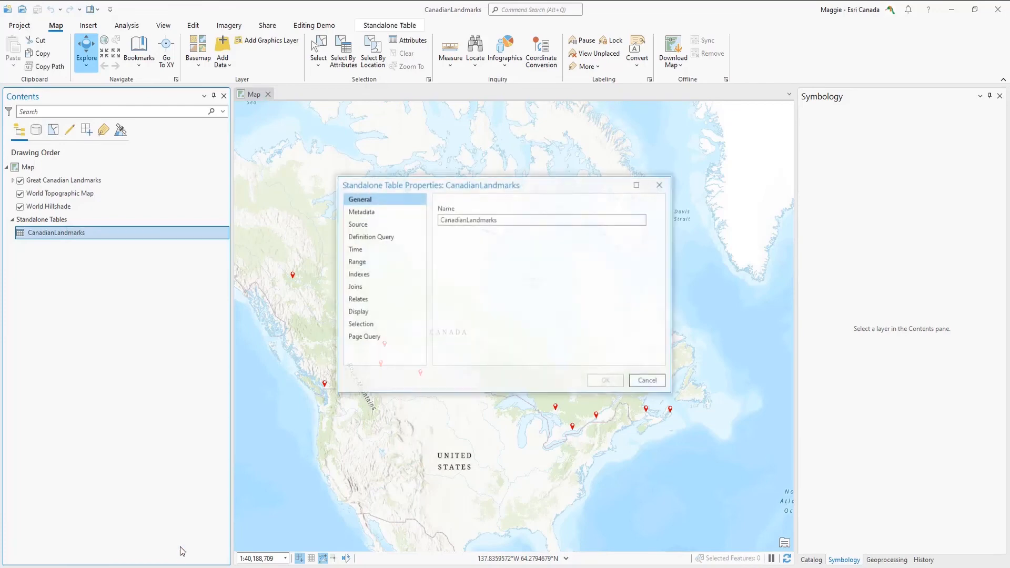
{"action": "left_click", "coordinate": [358, 224]}
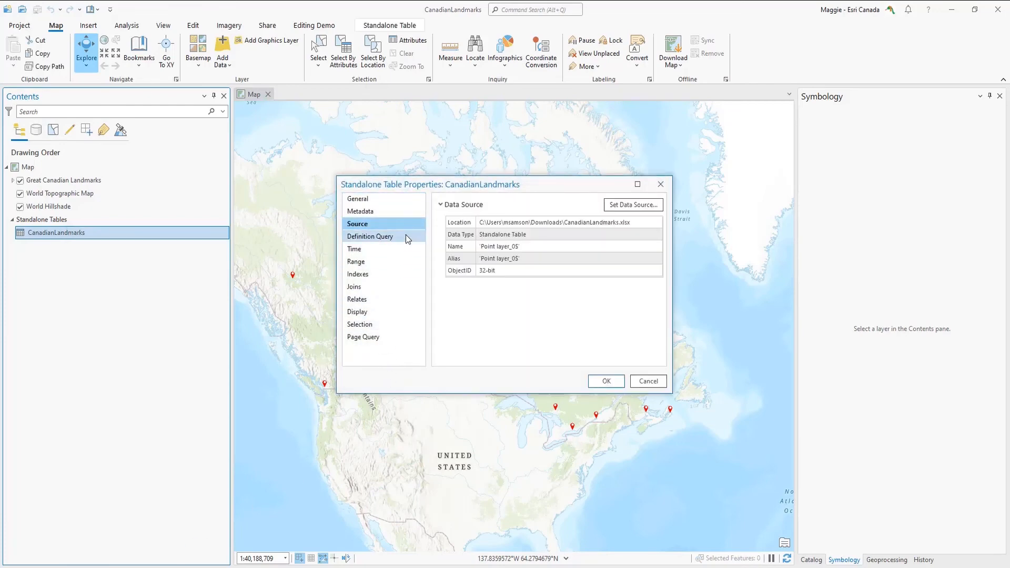